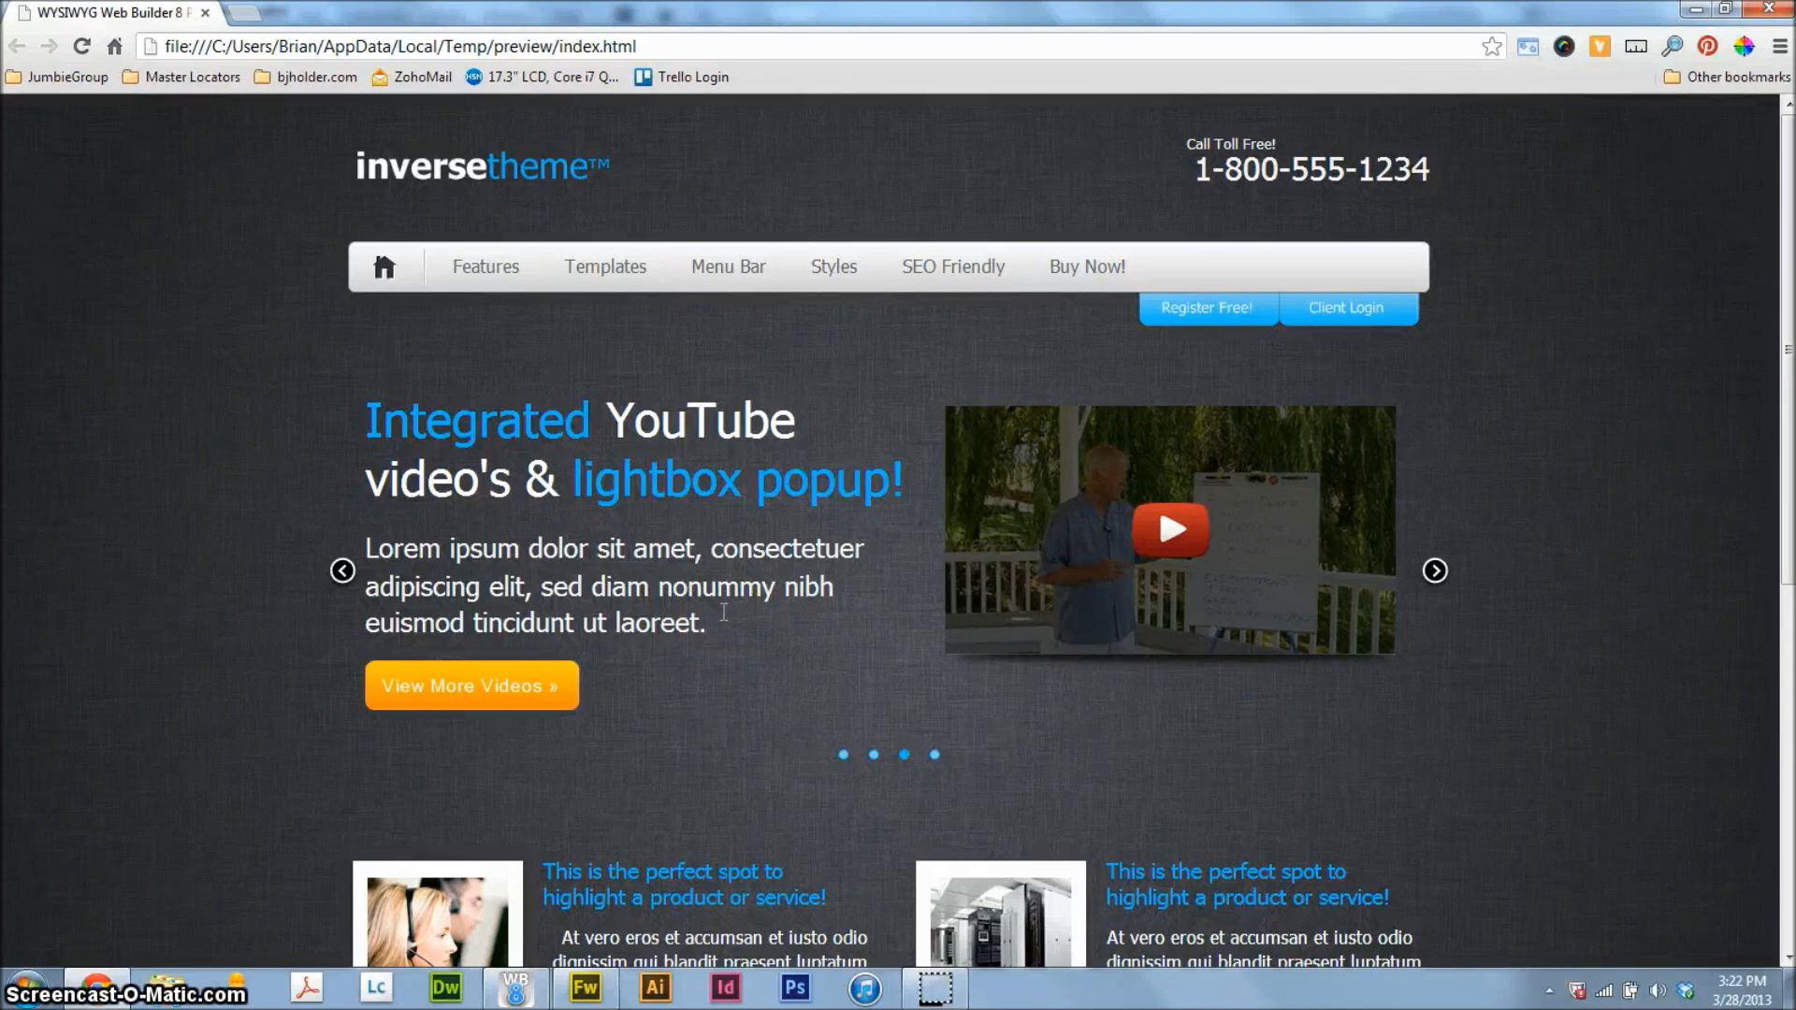
- Watch the Chrome preview slider advance through the YouTube and subscribe slides to Beautiful image frames
left_click(1434, 570)
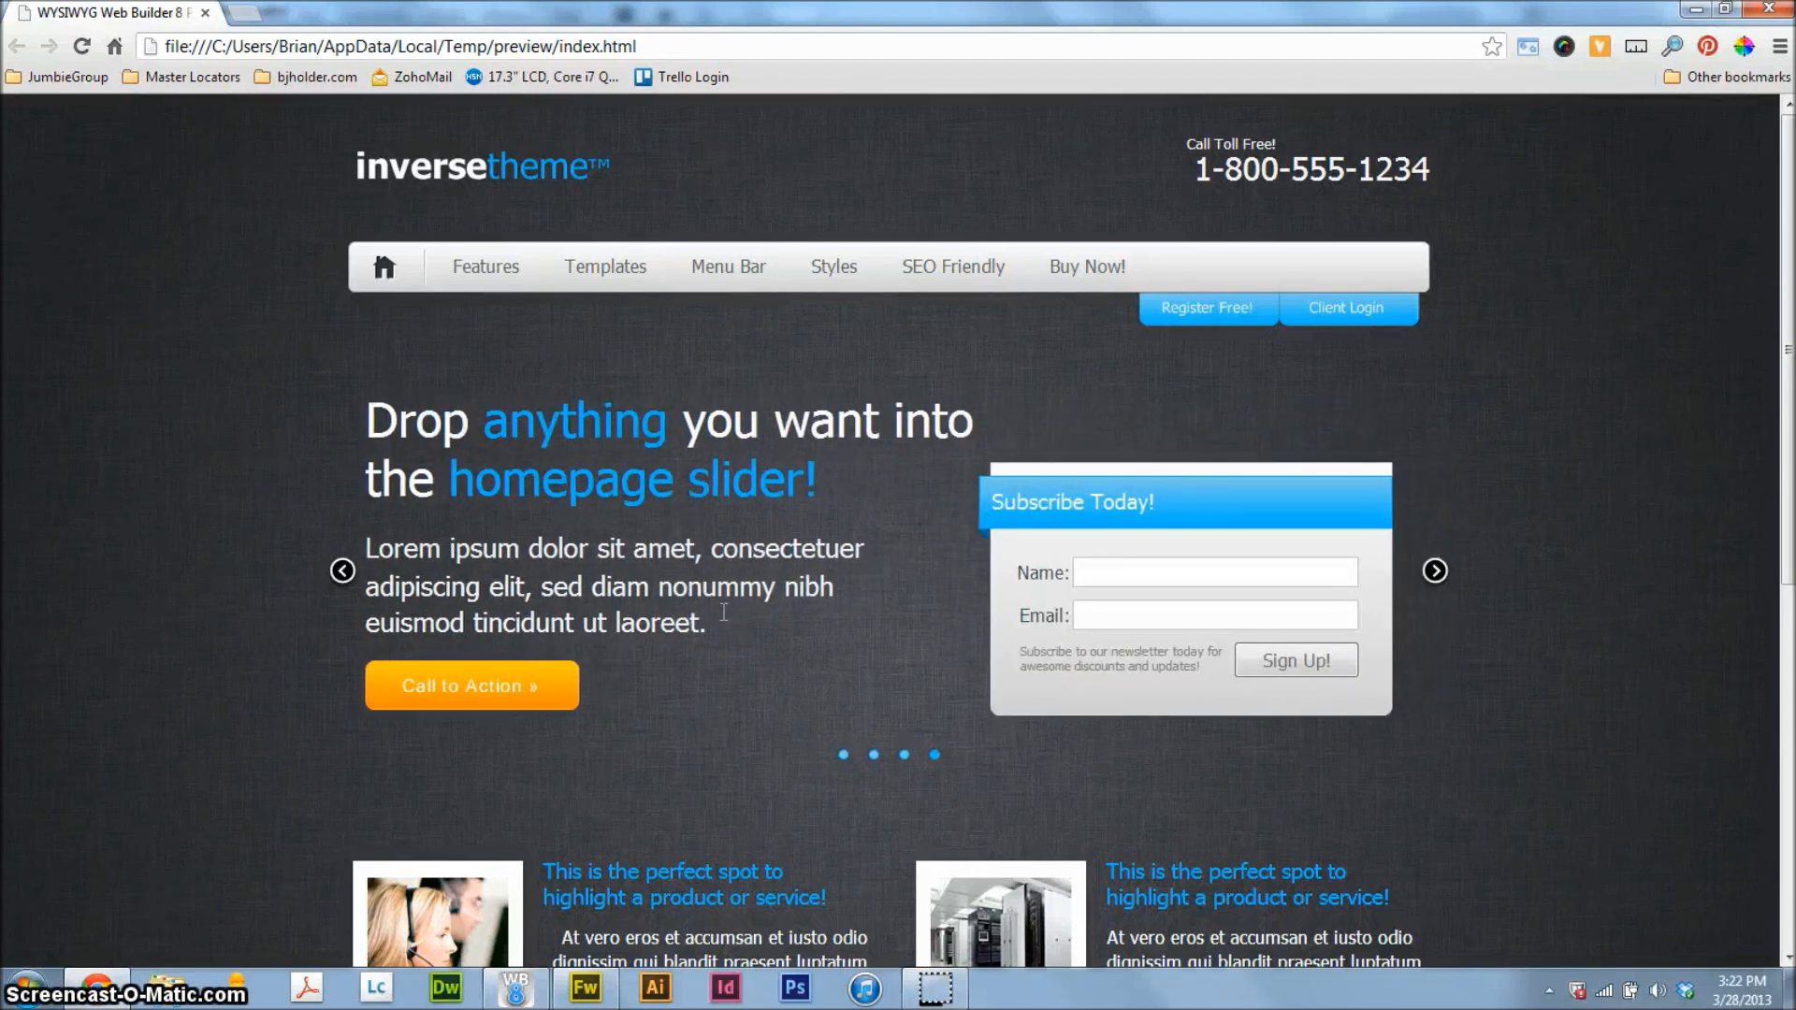
left_click(1435, 571)
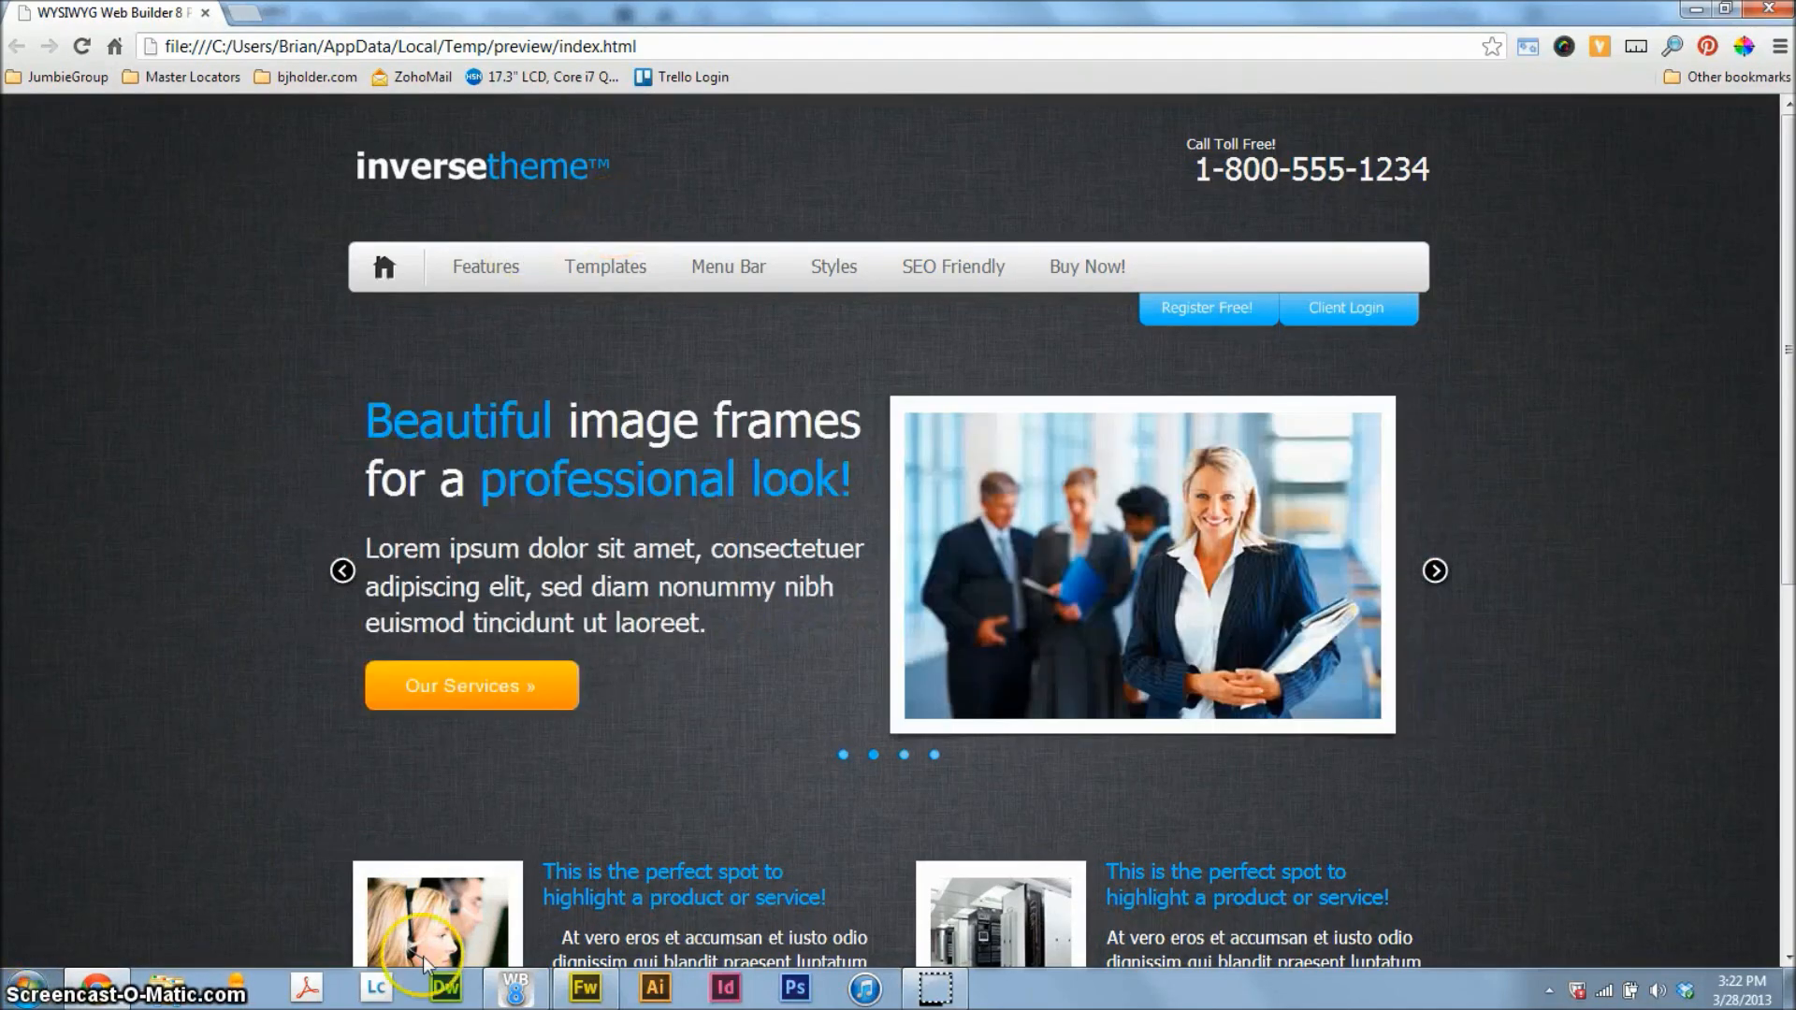
- Return to Web Builder, scroll the Toolbox to Advanced, and select Carousel12 on the index page
left_click(513, 988)
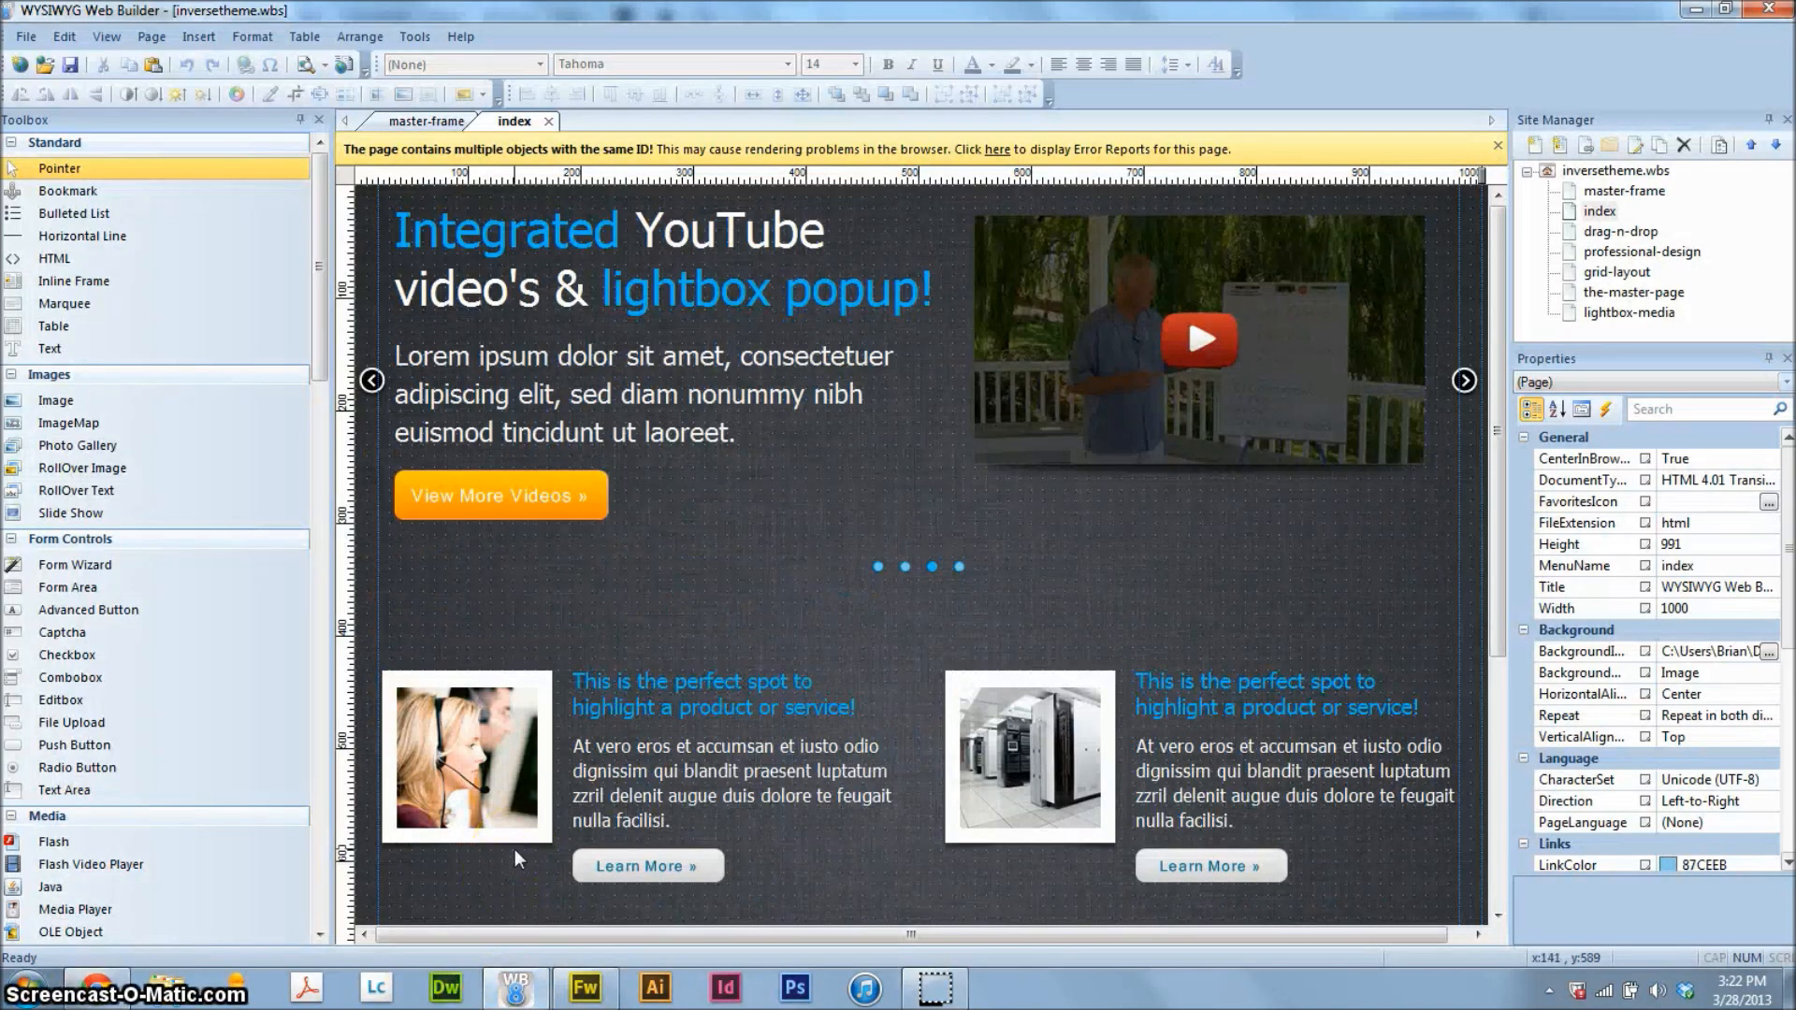
mouse_move(1052, 29)
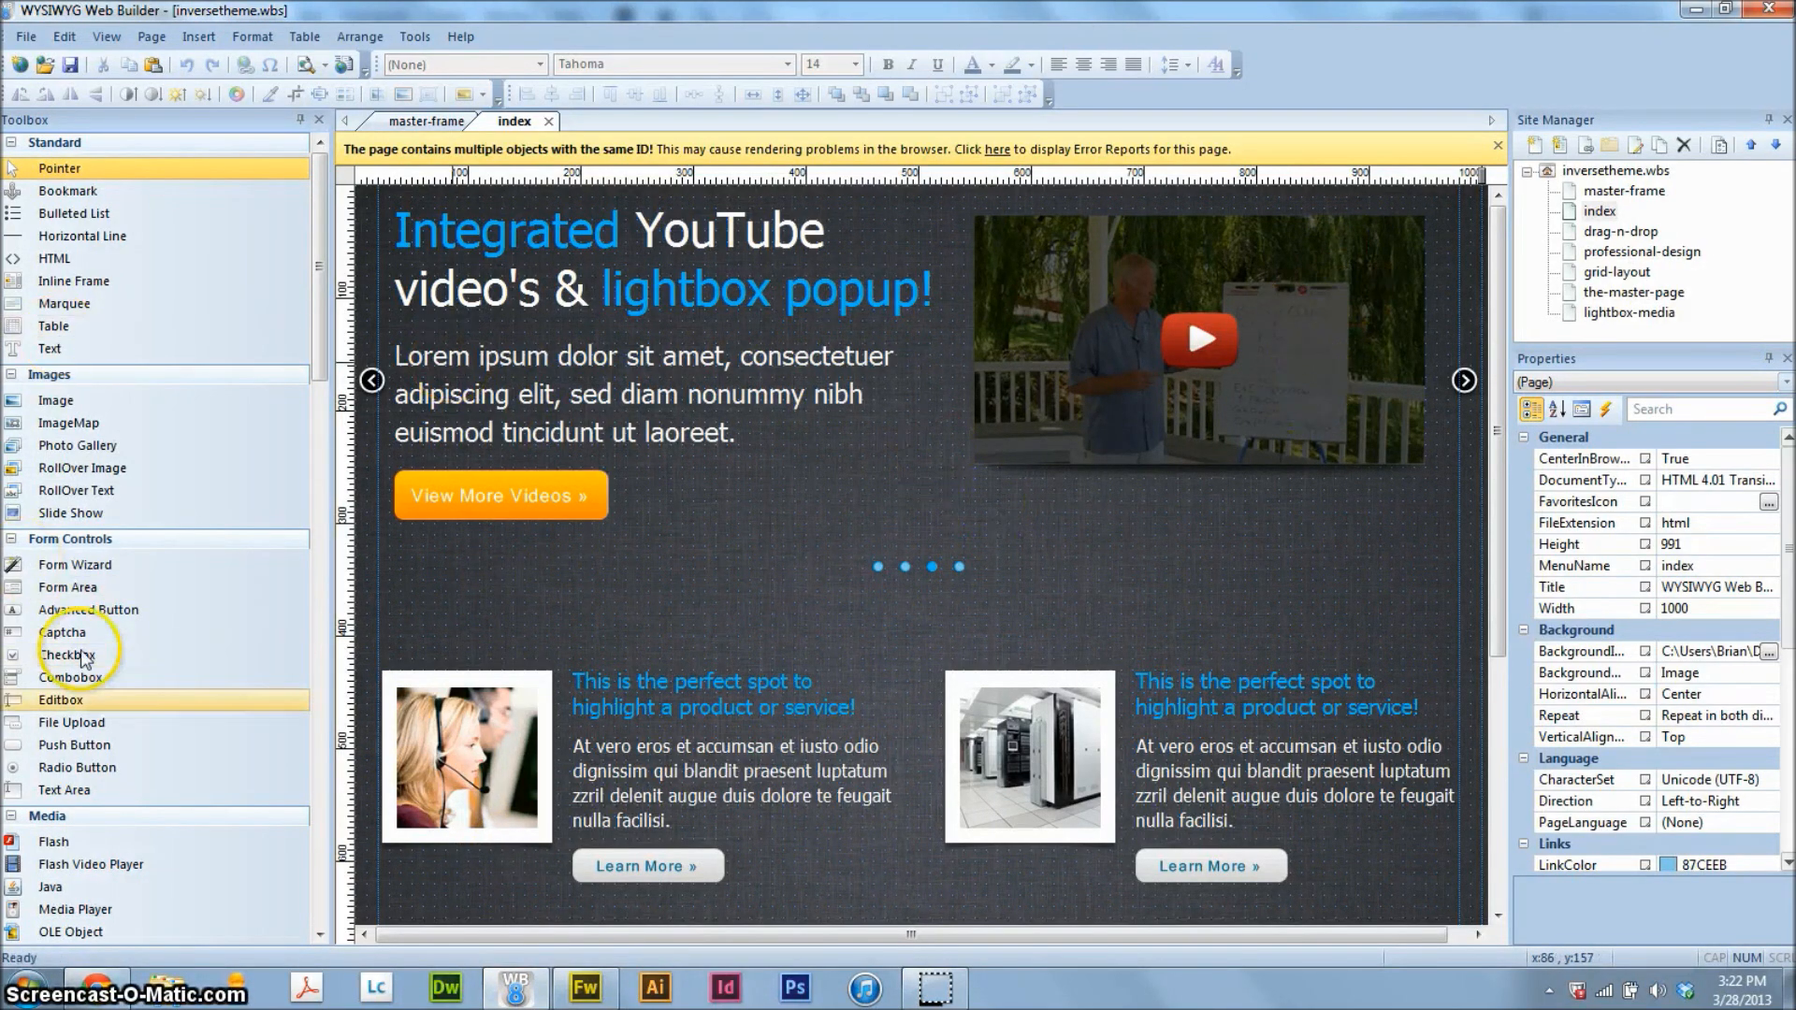
scroll("down", 3)
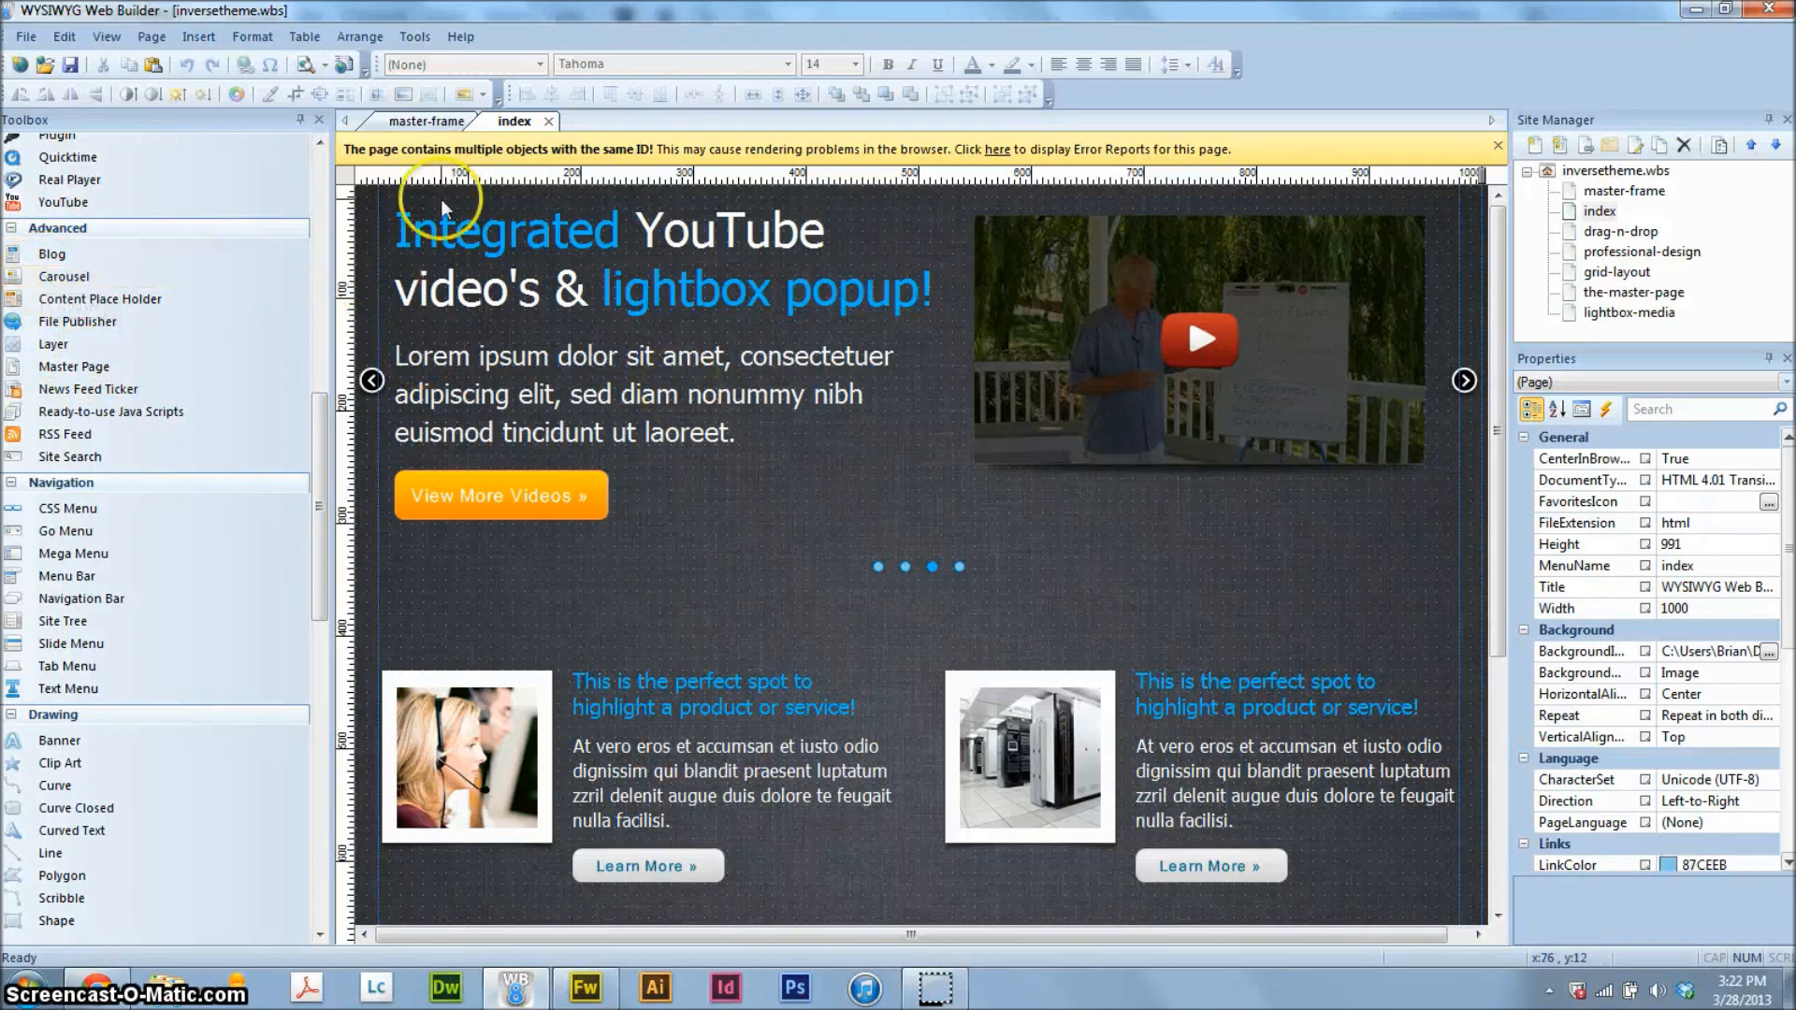
left_click(1157, 596)
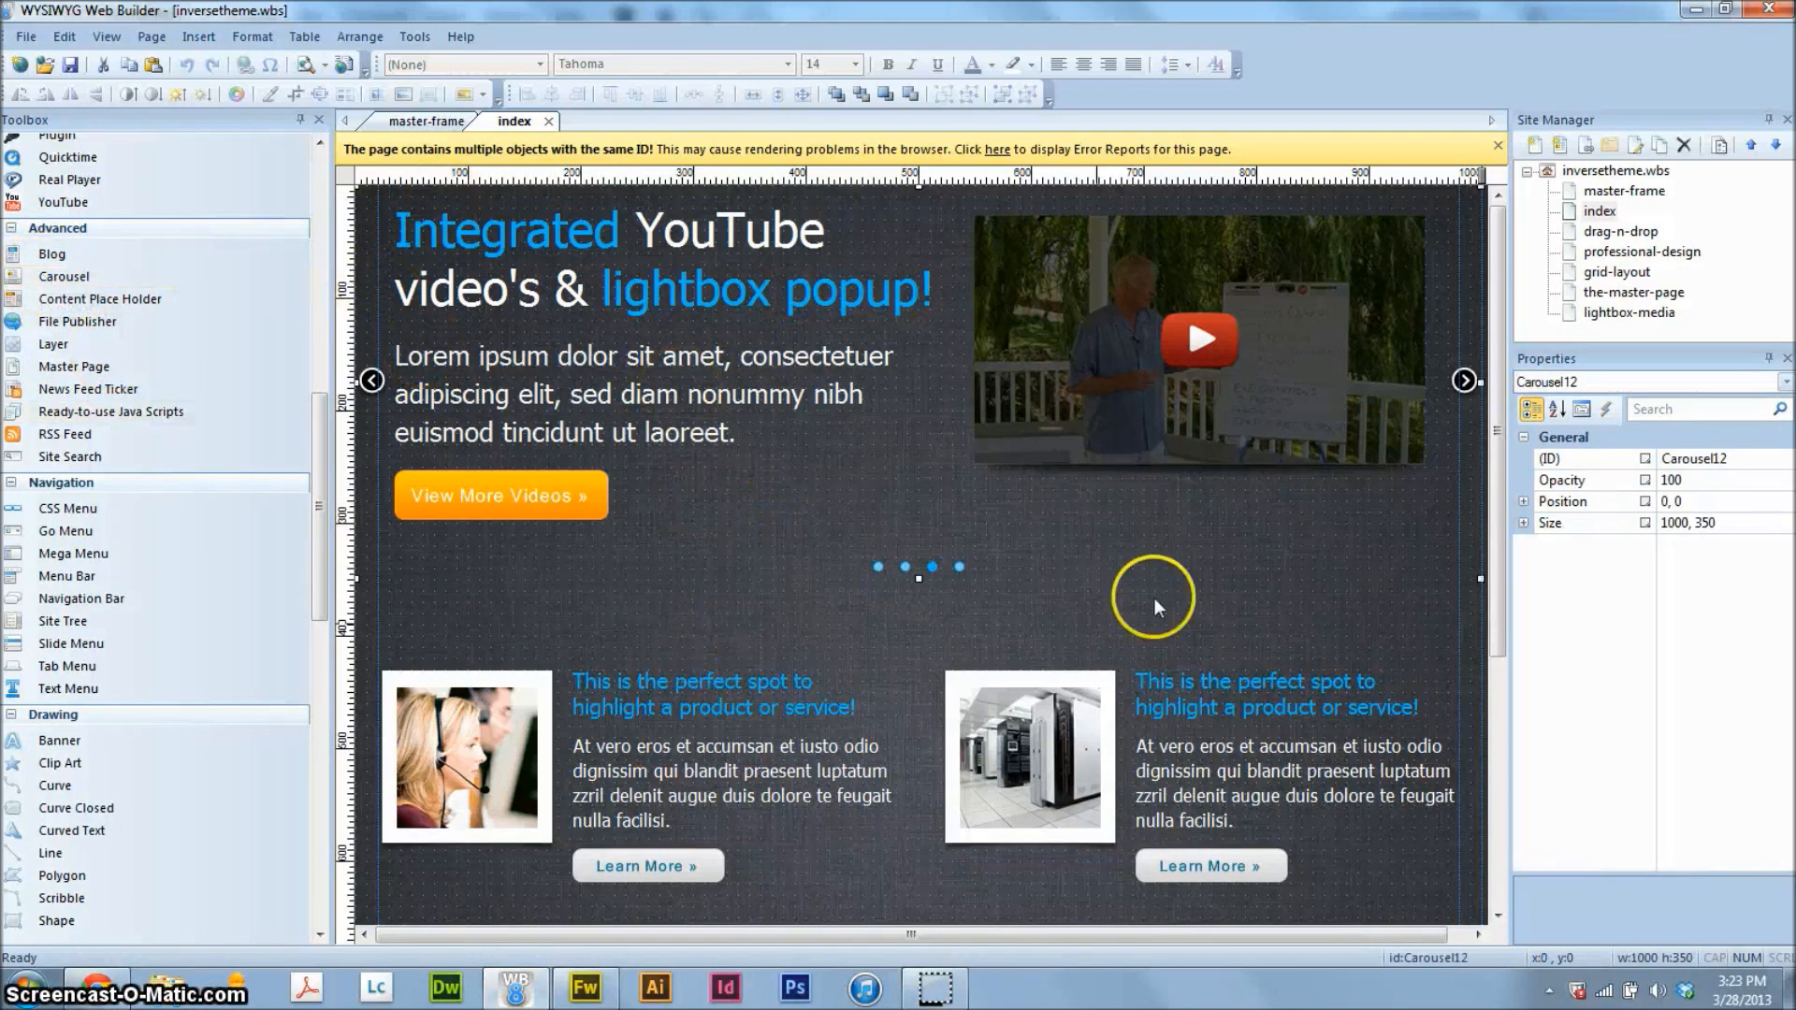
mouse_move(1458, 387)
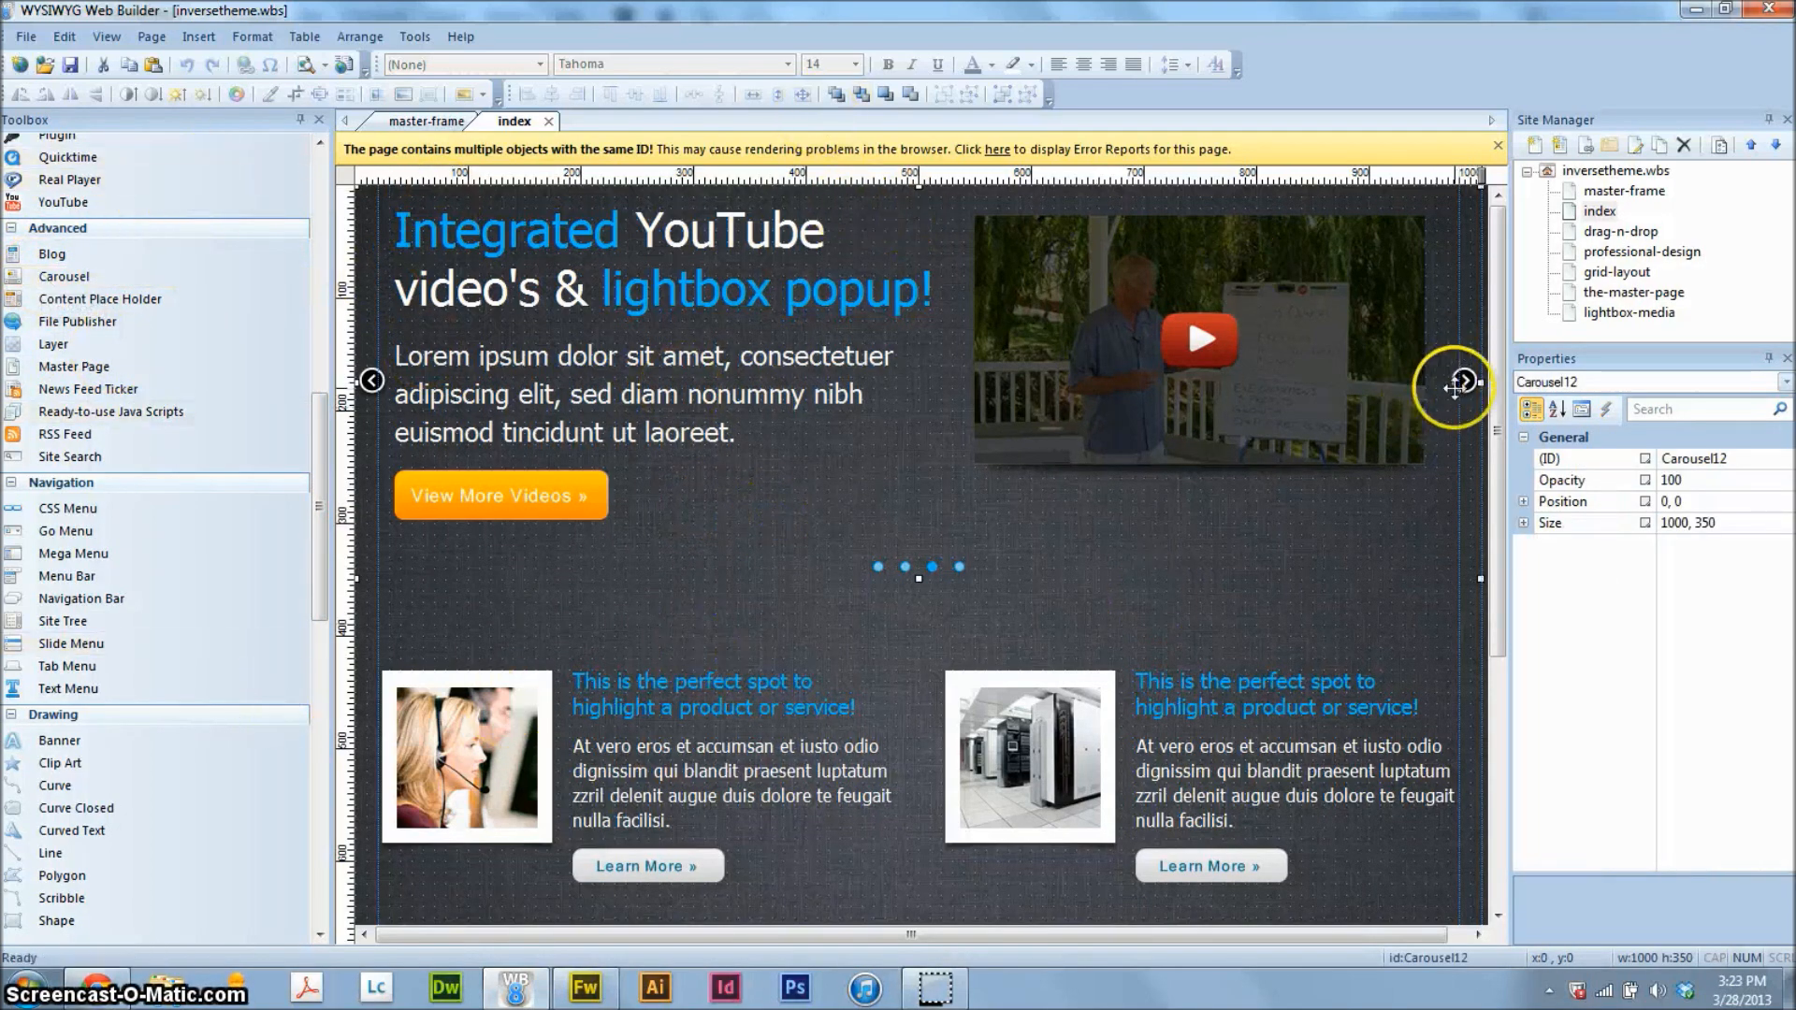
mouse_move(934, 561)
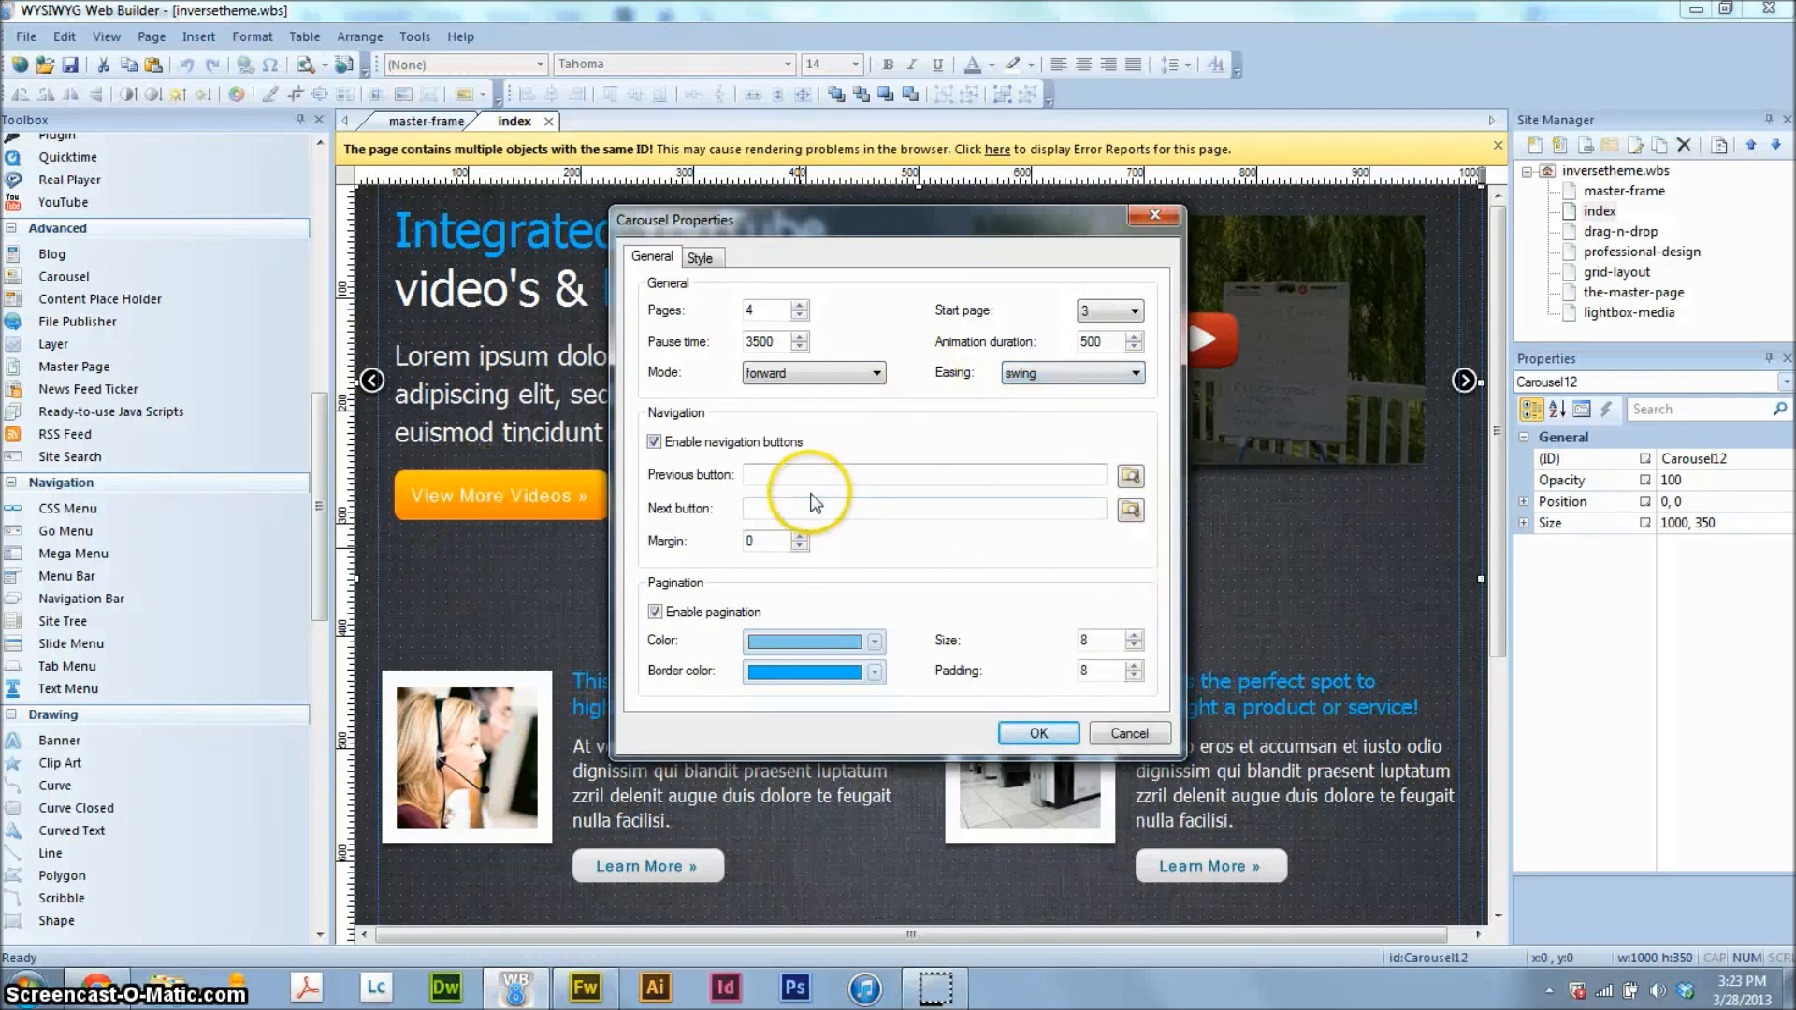
- Drag the Carousel Properties dialog toward the top-left so the slide stays visible
left_click_drag(780, 219, 779, 239)
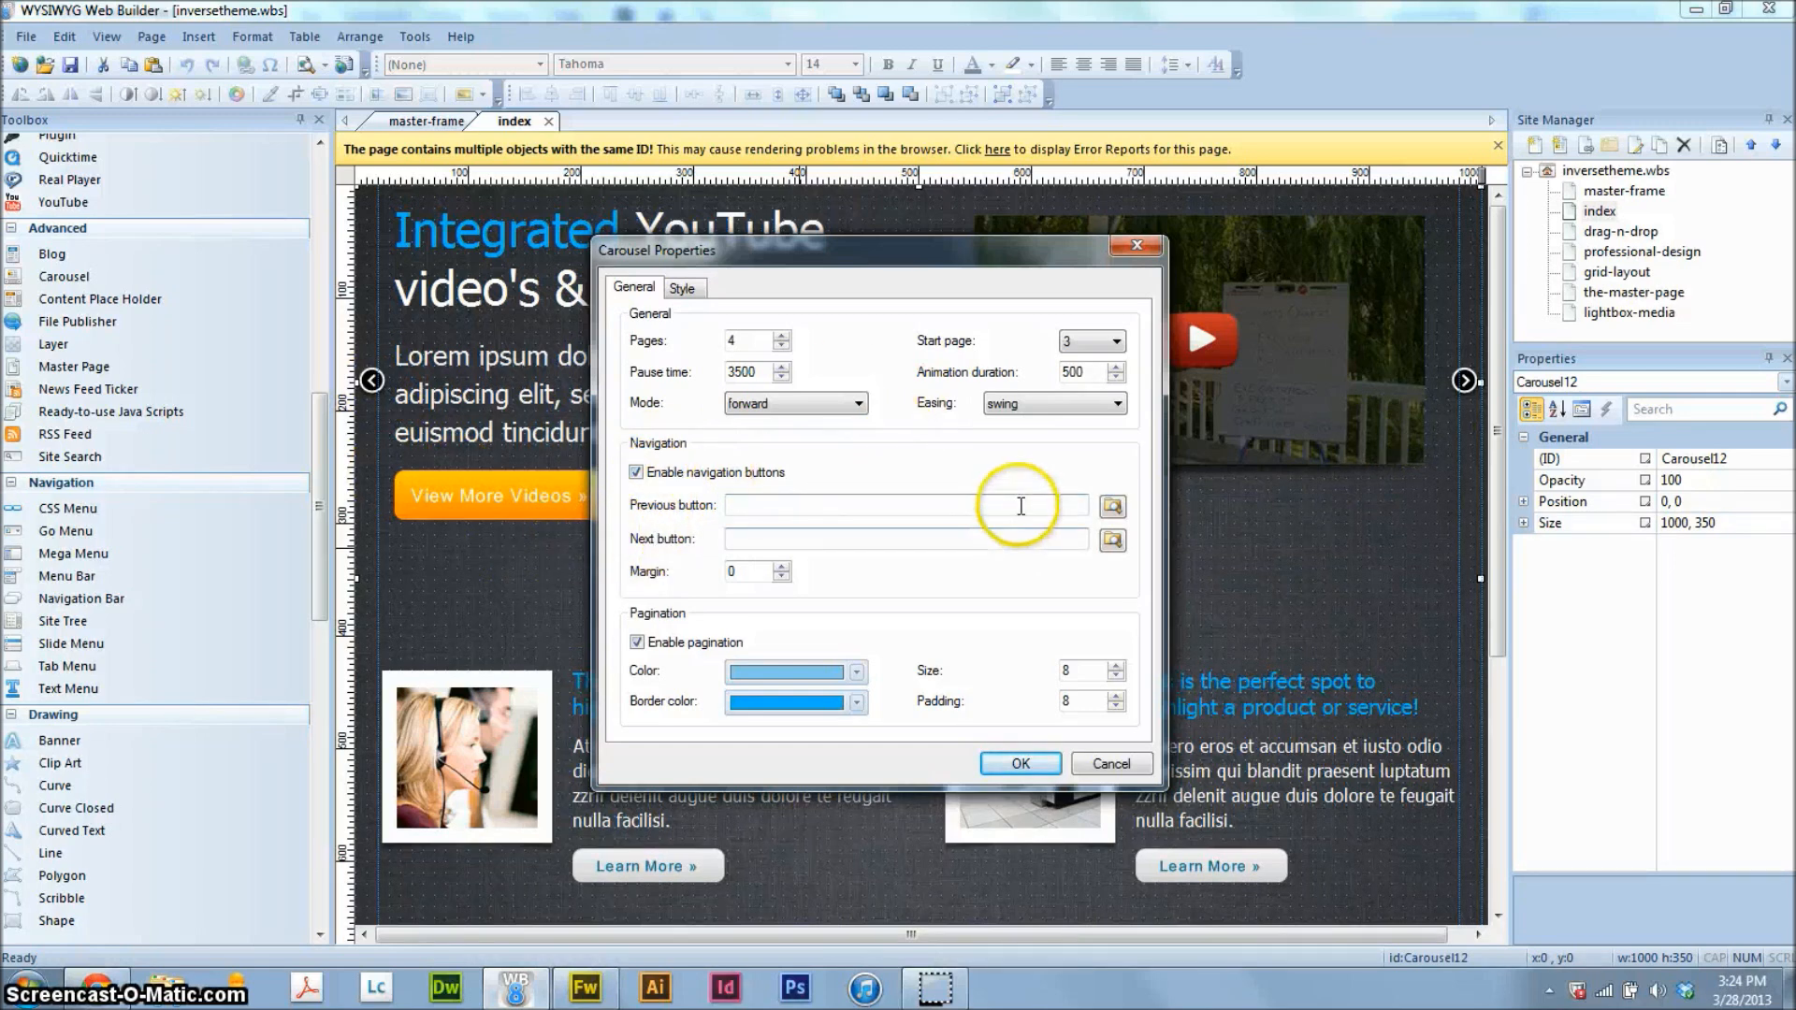
left_click(904, 506)
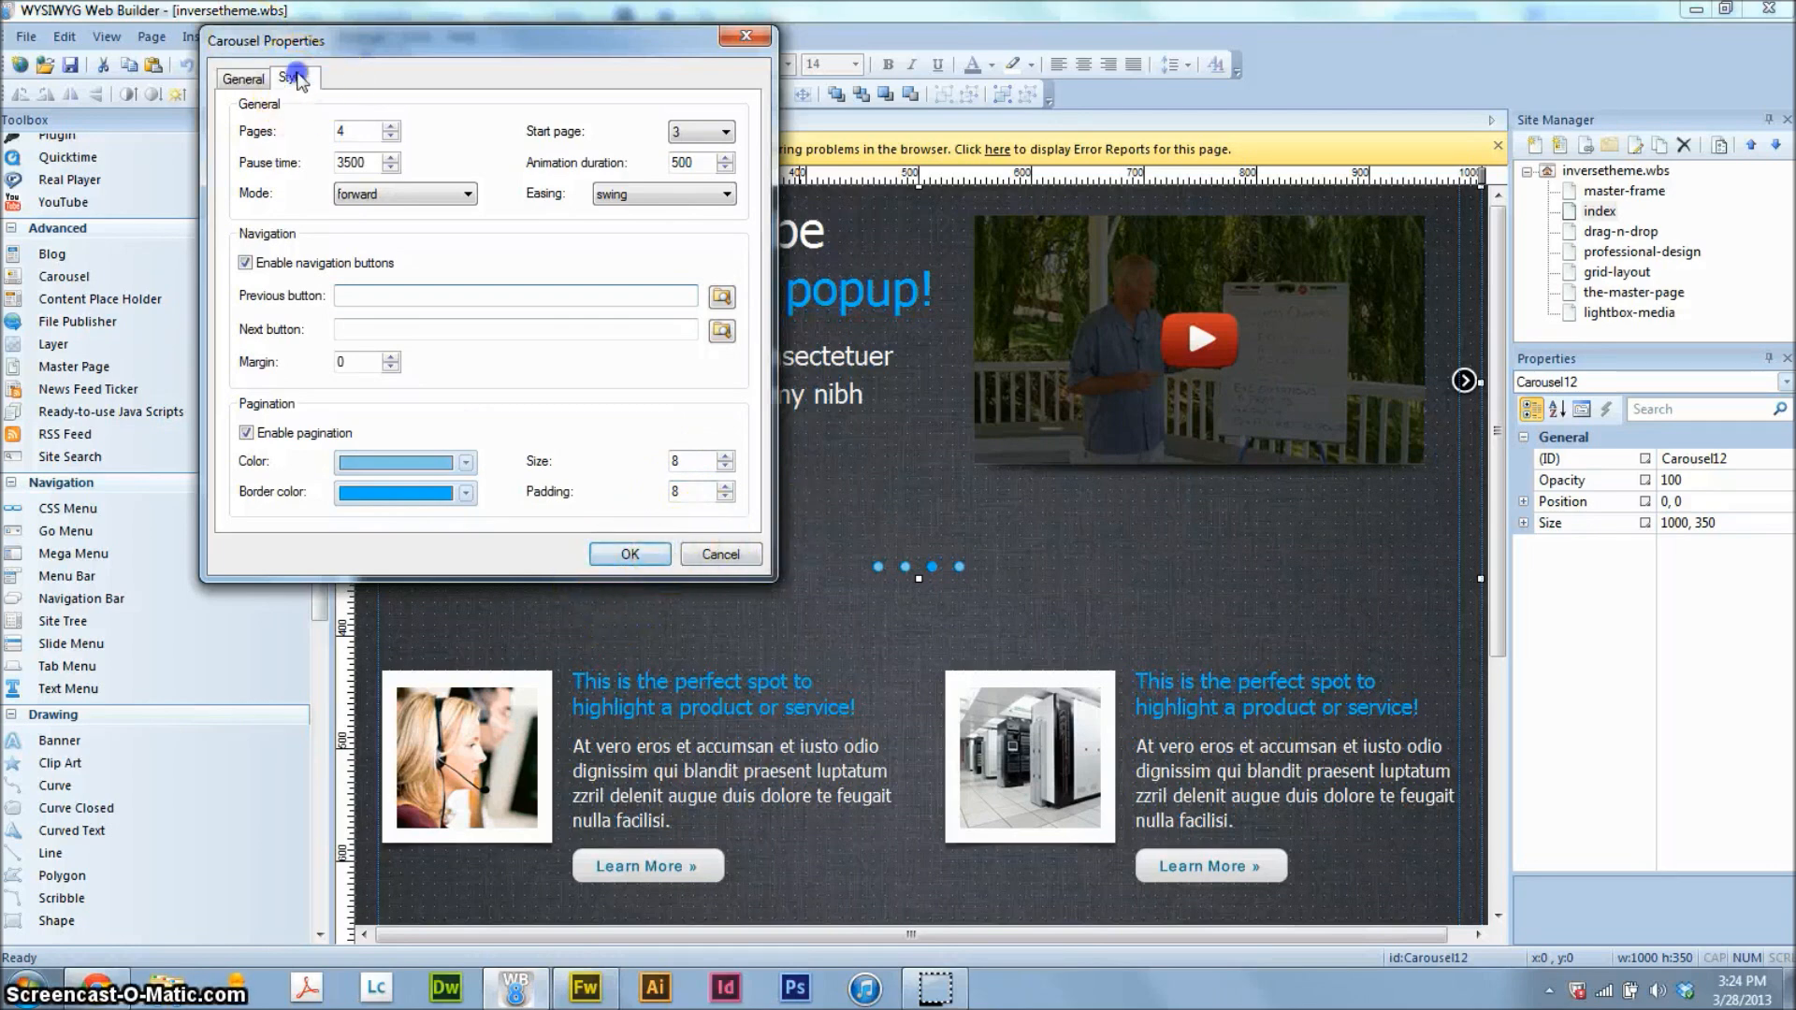
left_click(291, 76)
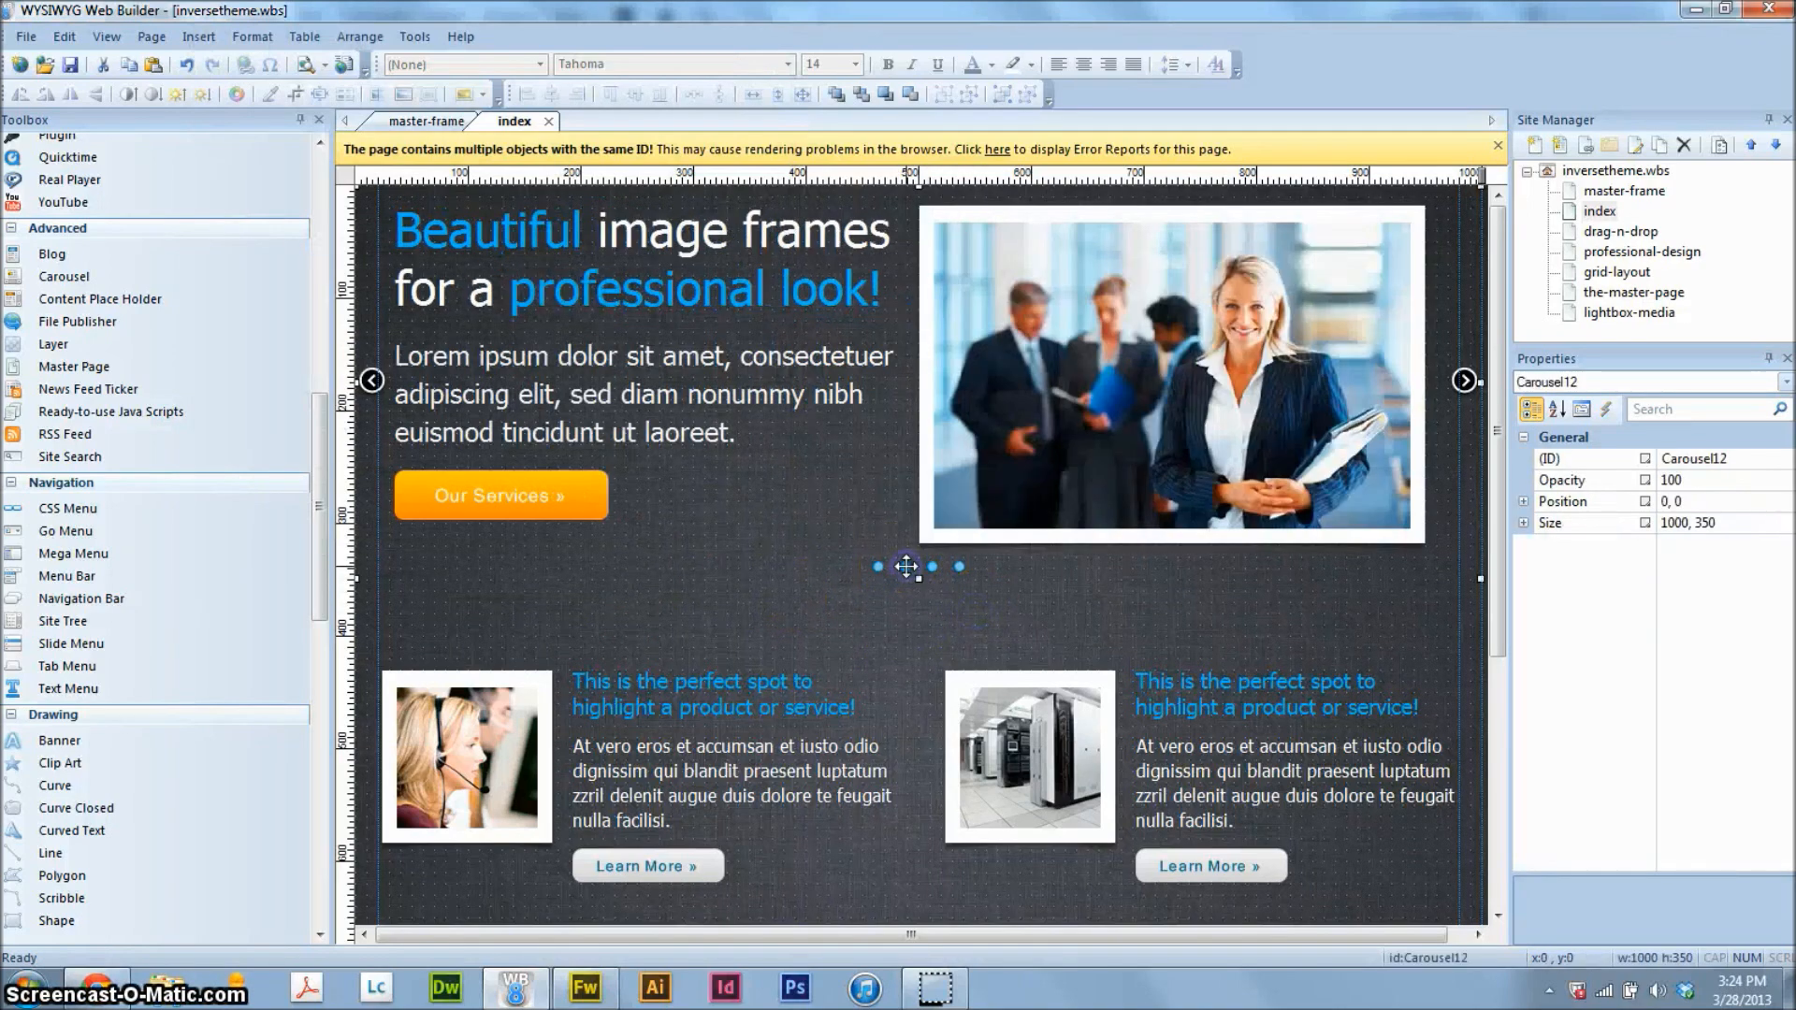
mouse_move(501, 476)
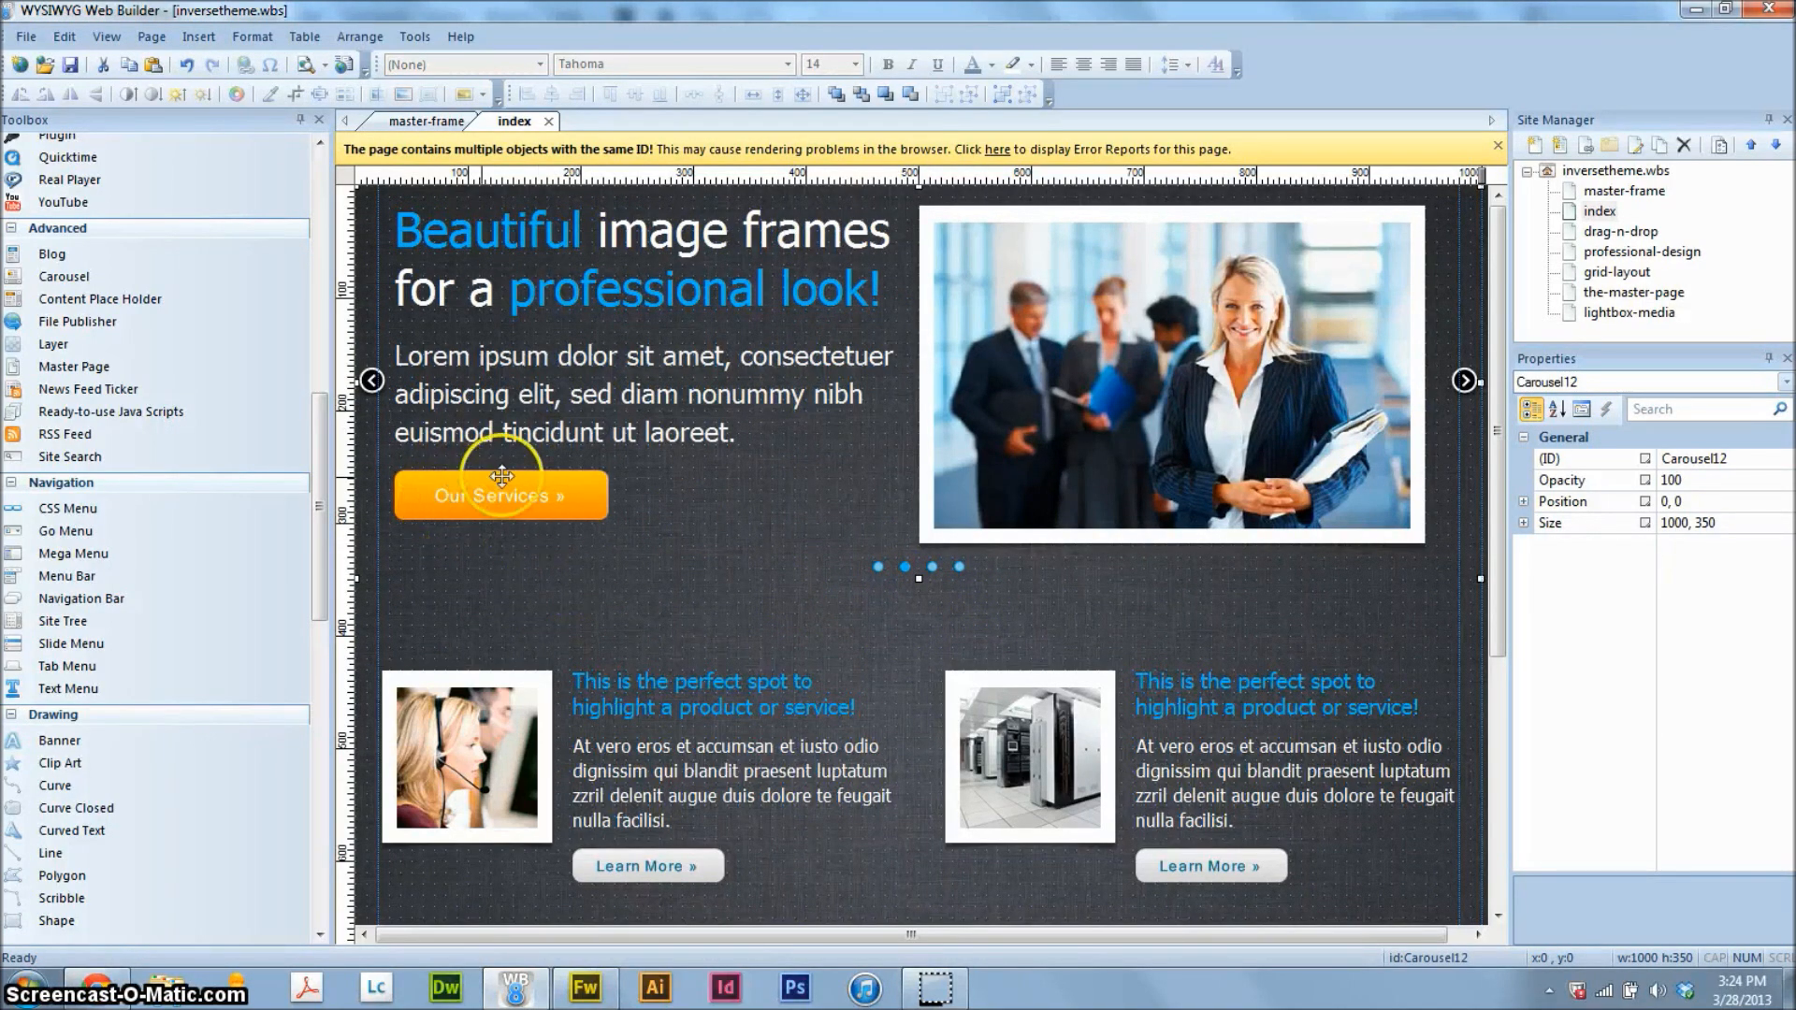
- Move the Our Services button (Shape7) left from 51,252 to 38,253
left_click(501, 494)
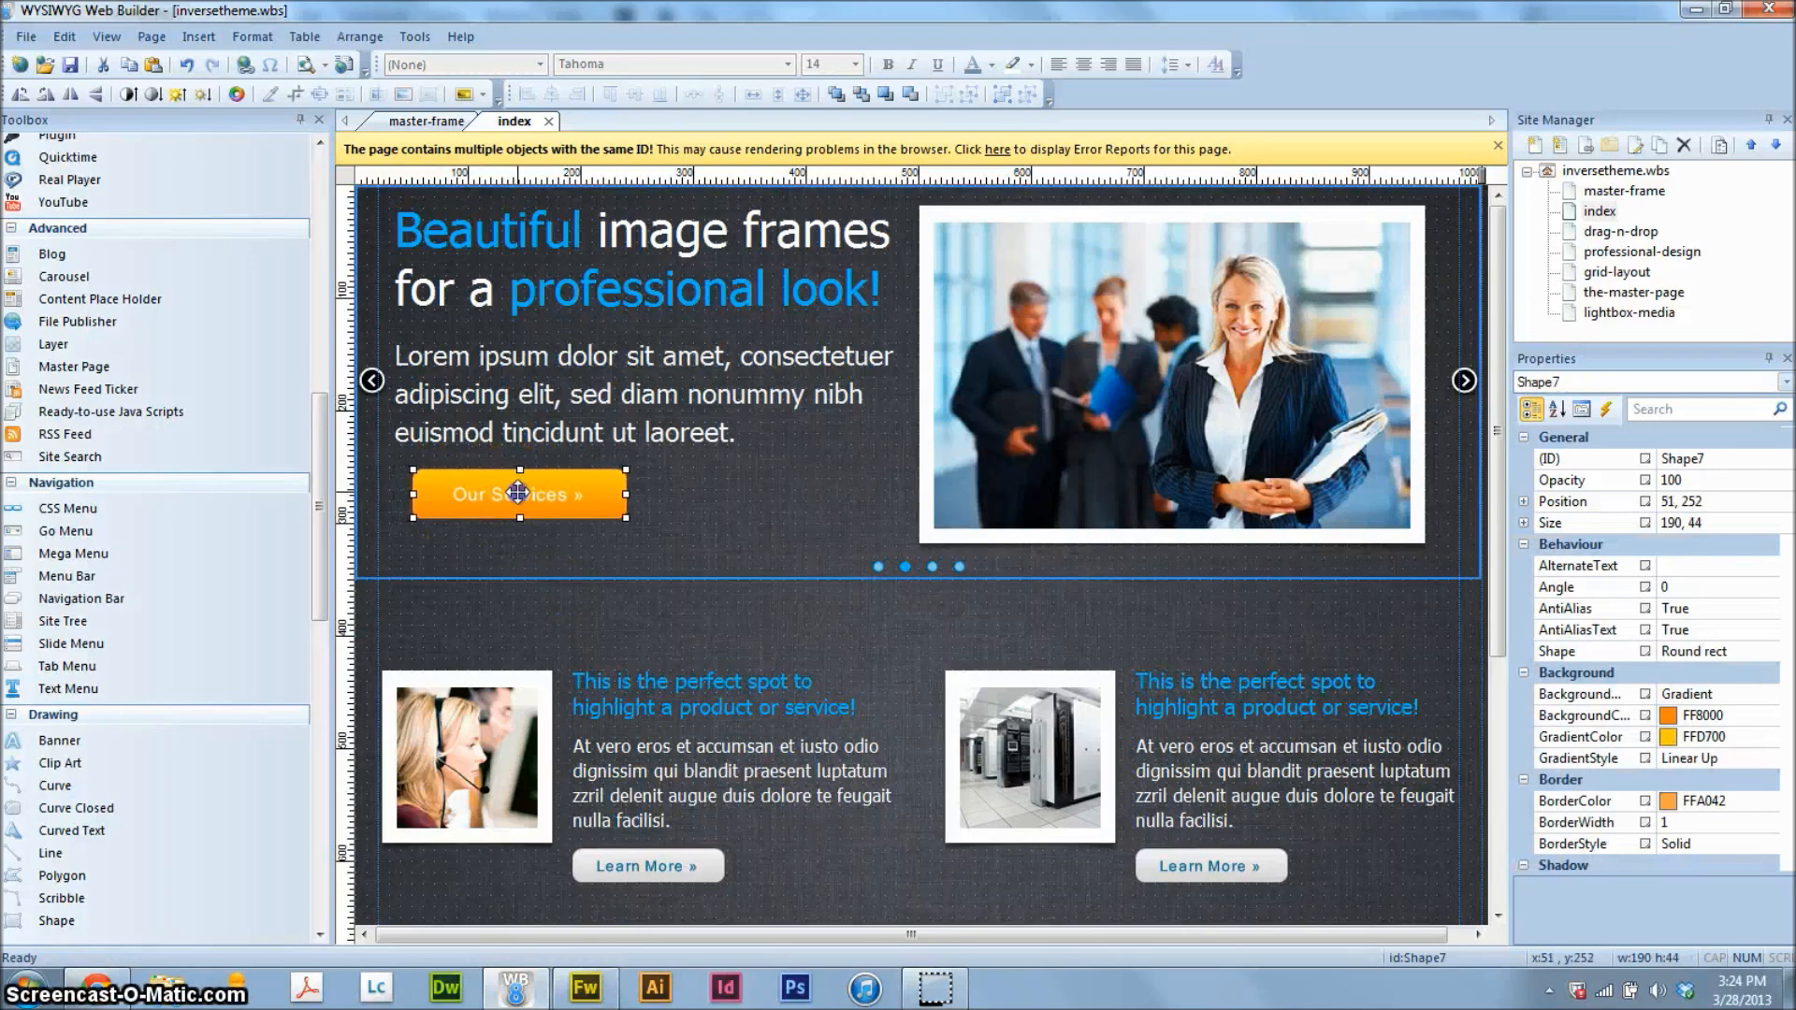
left_click_drag(519, 494, 505, 494)
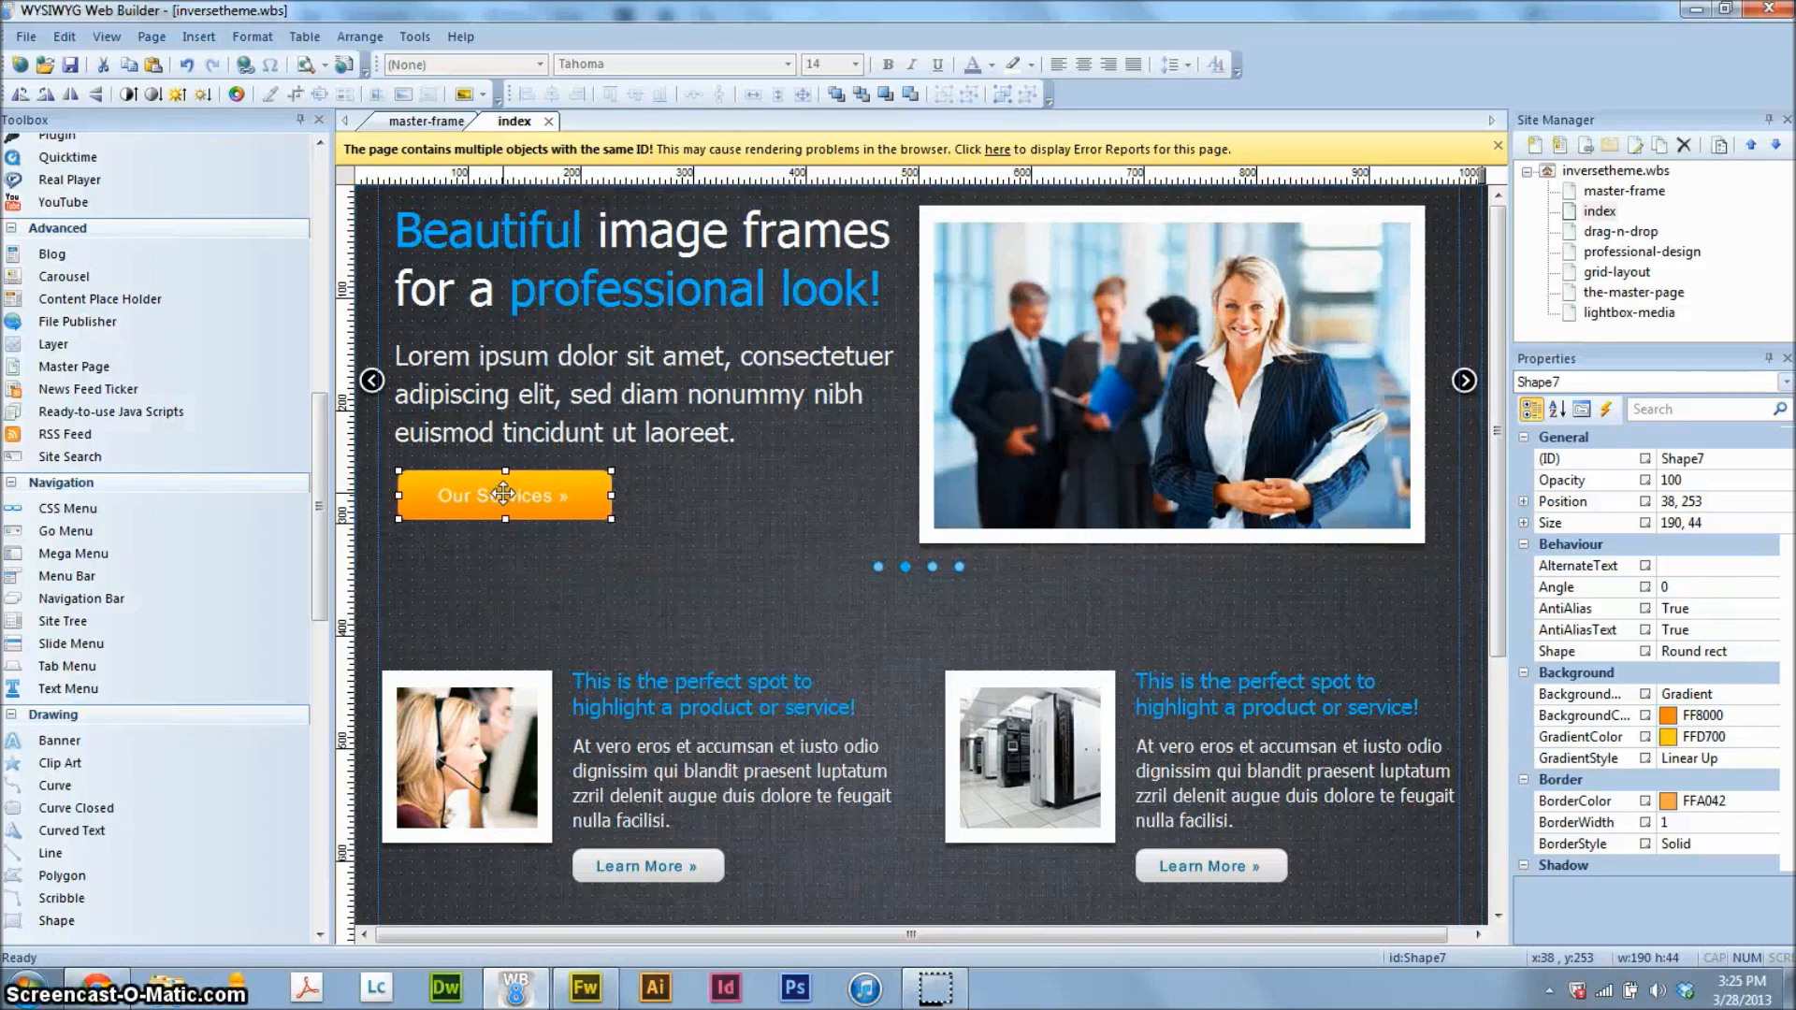
left_click(910, 571)
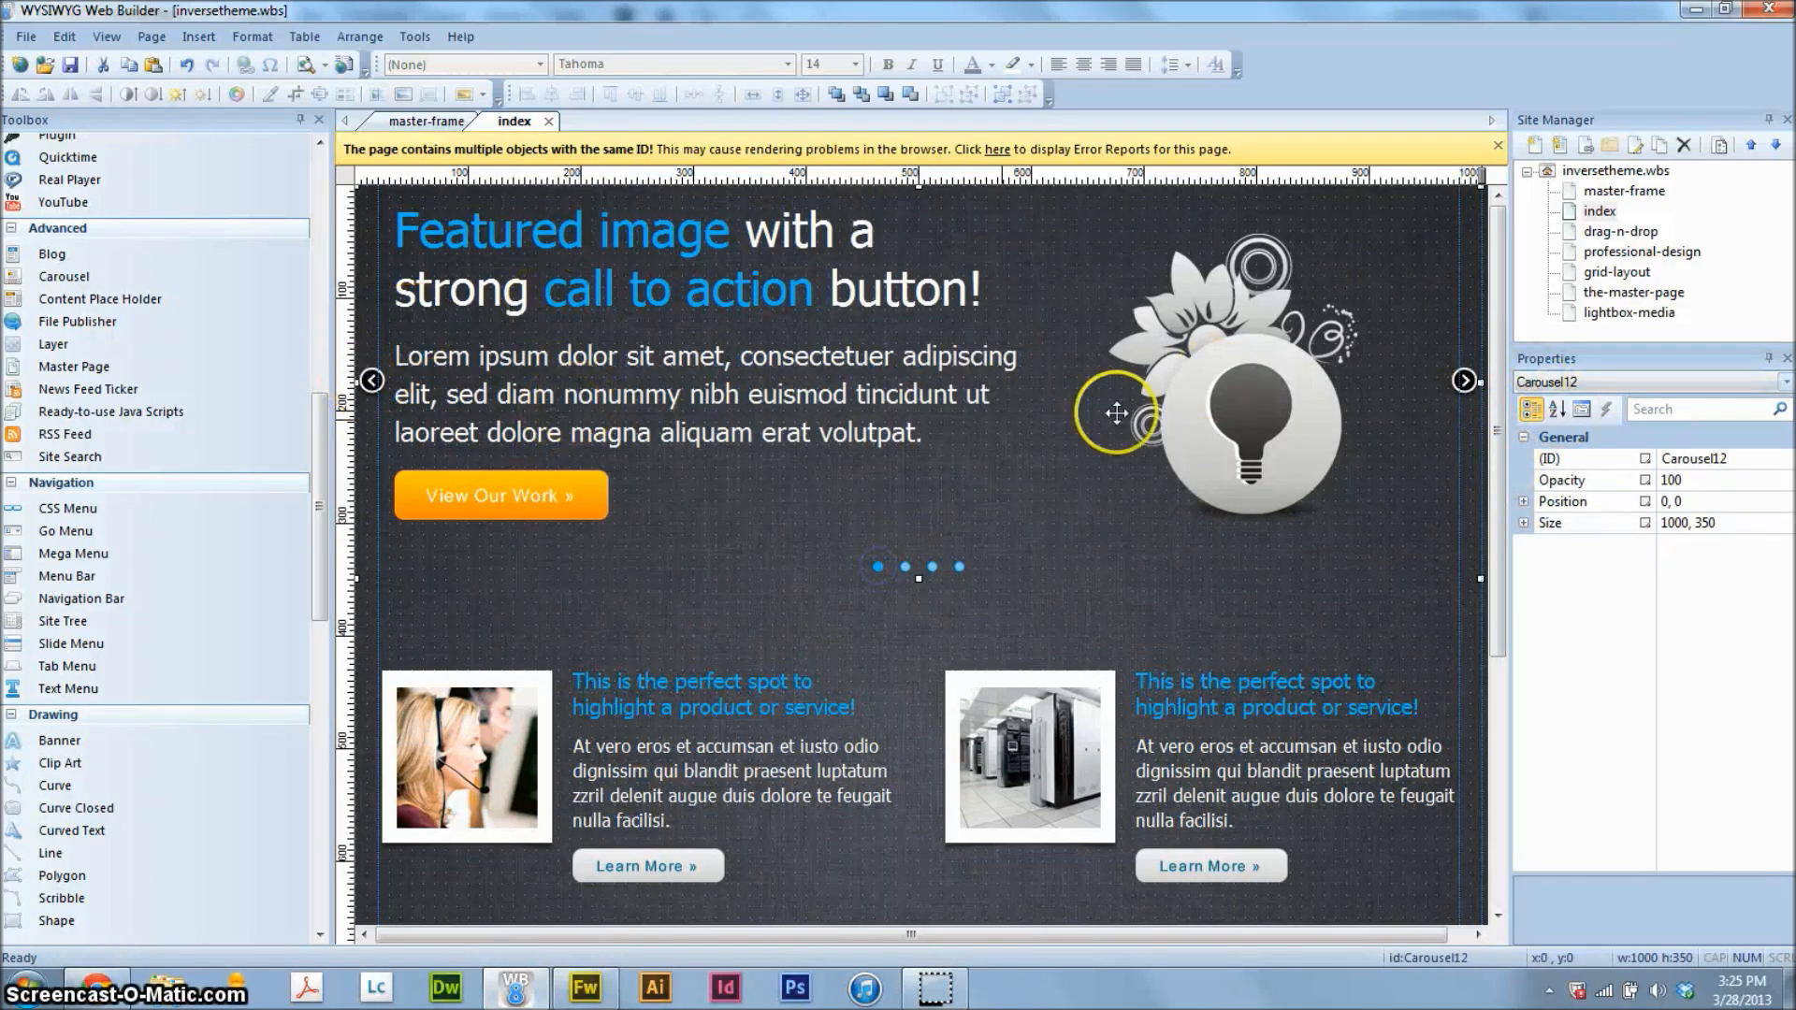
left_click(1465, 381)
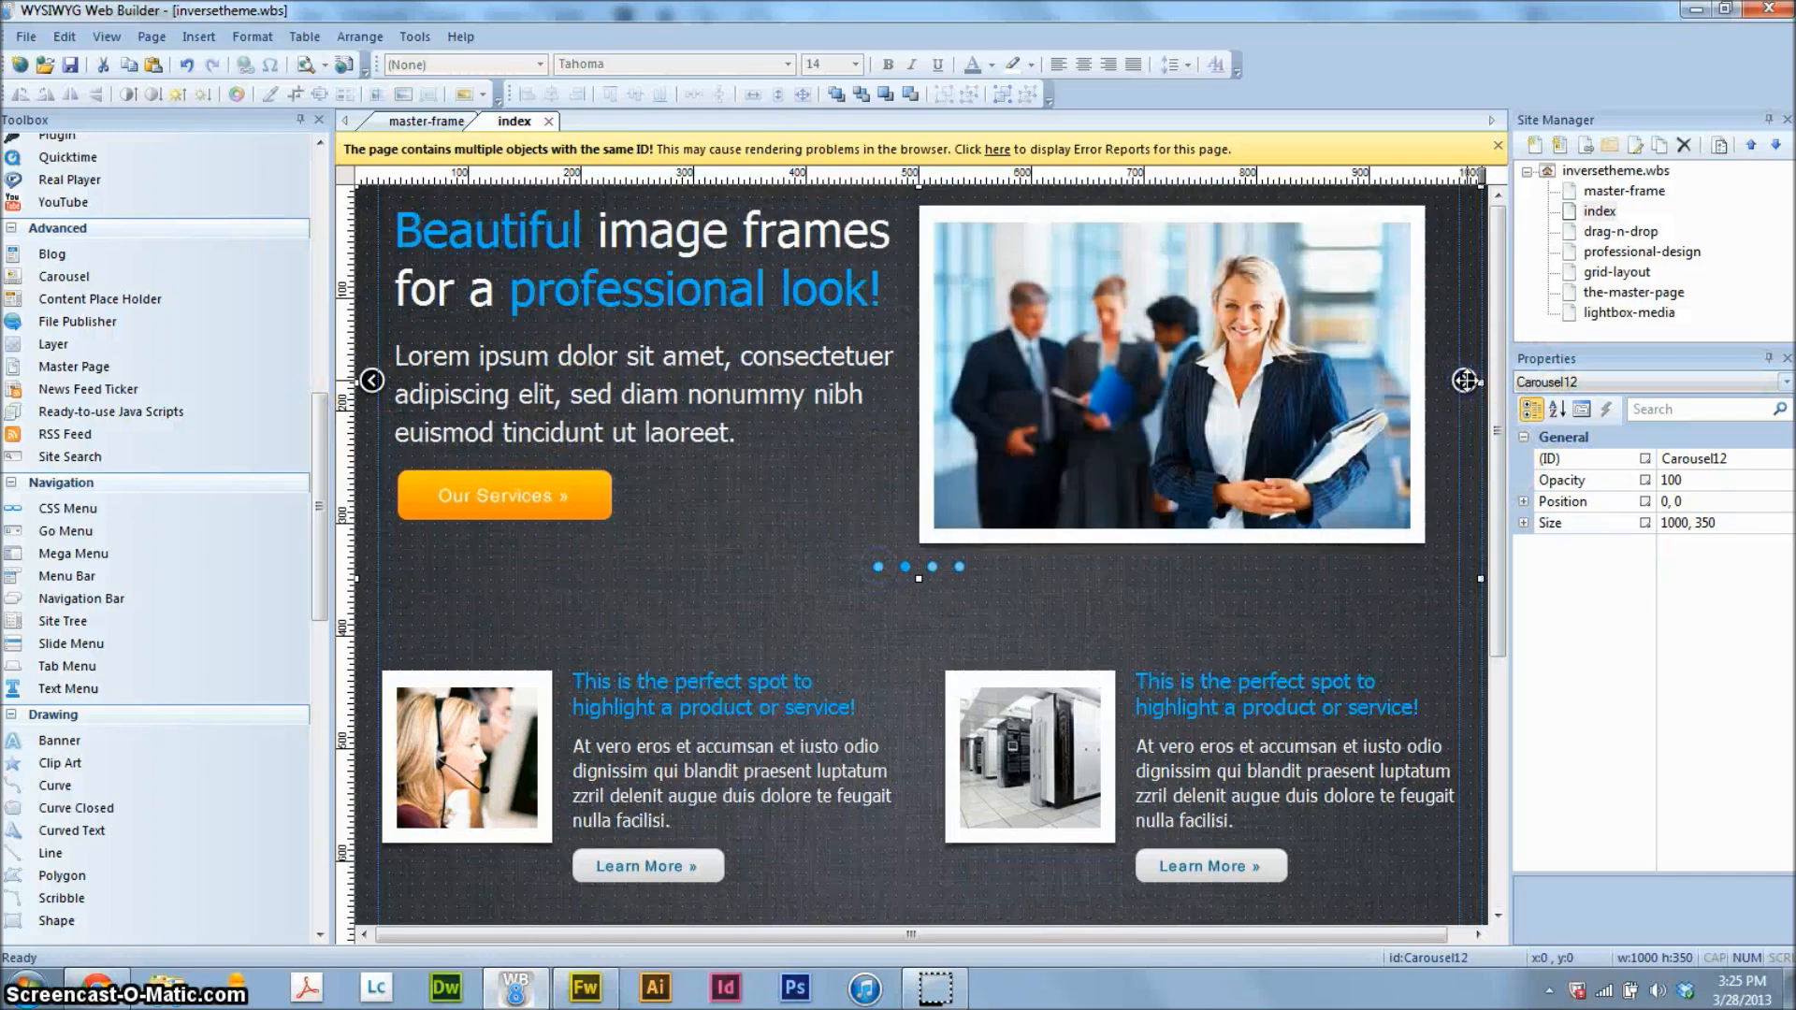